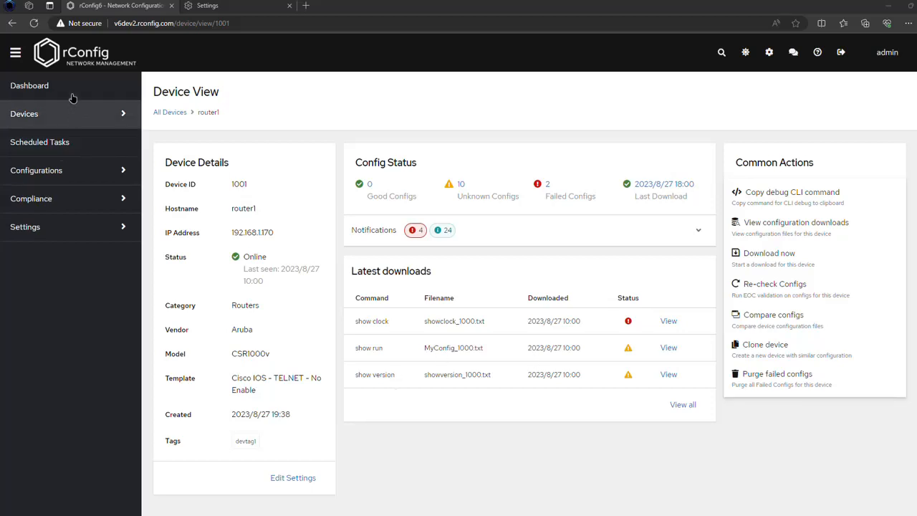
Return to the dashboard and highlight the US/Pacific server timezone value under Time Settings
click(29, 86)
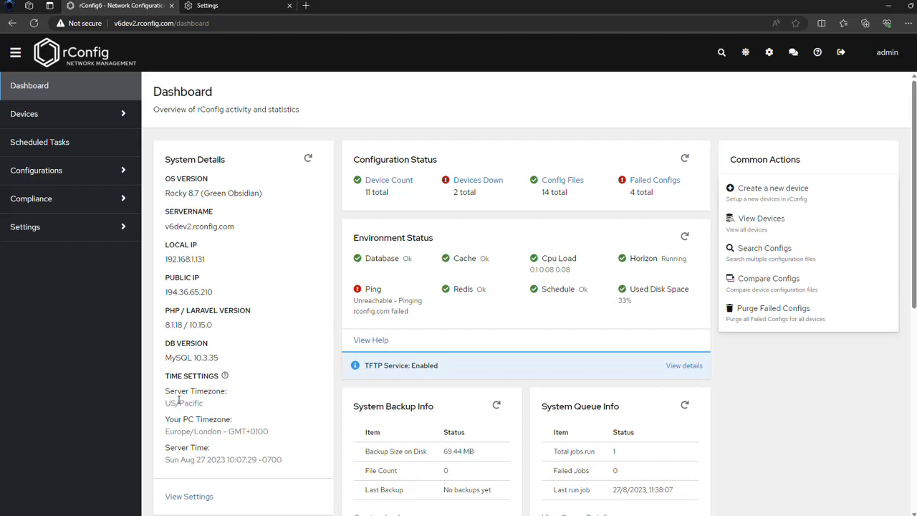
triple_click(222, 459)
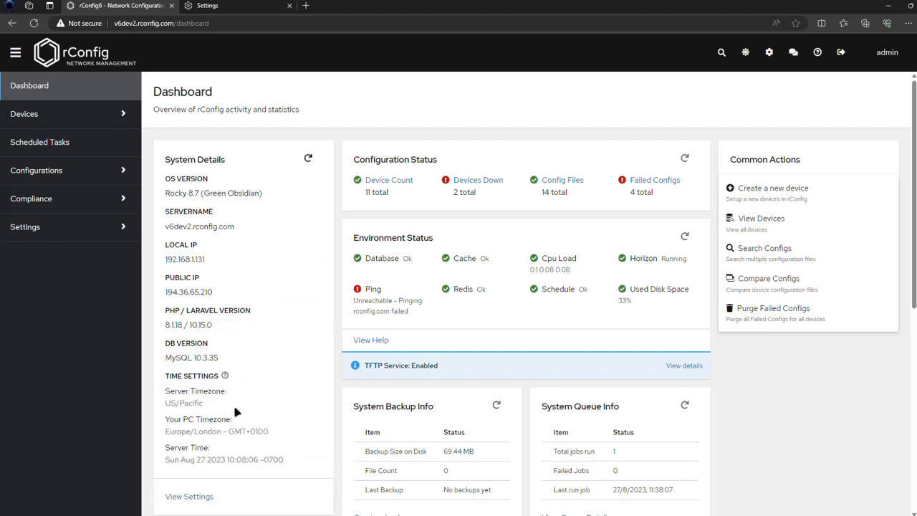
double_click(183, 402)
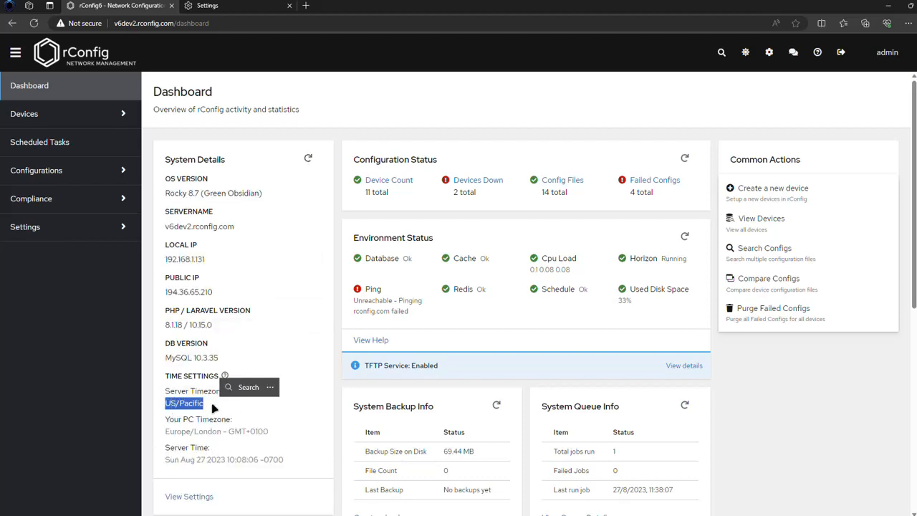
mouse_move(226, 433)
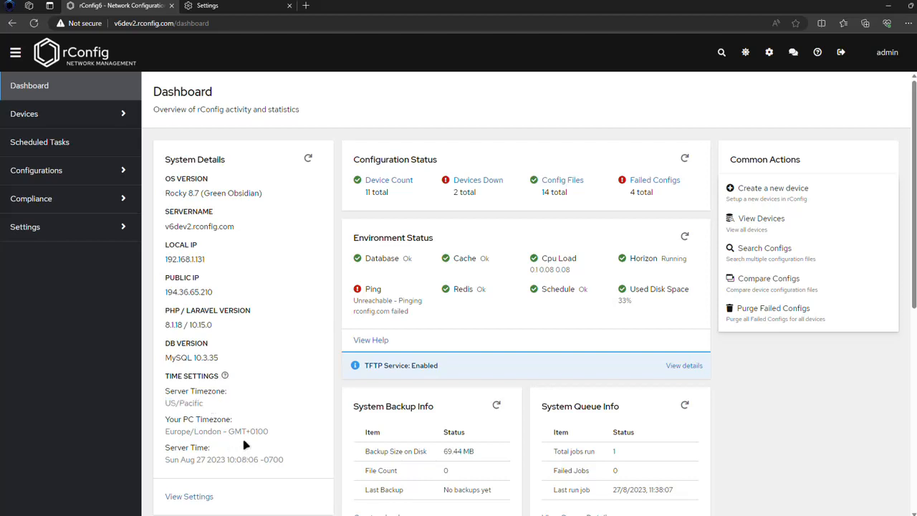
mouse_move(266, 447)
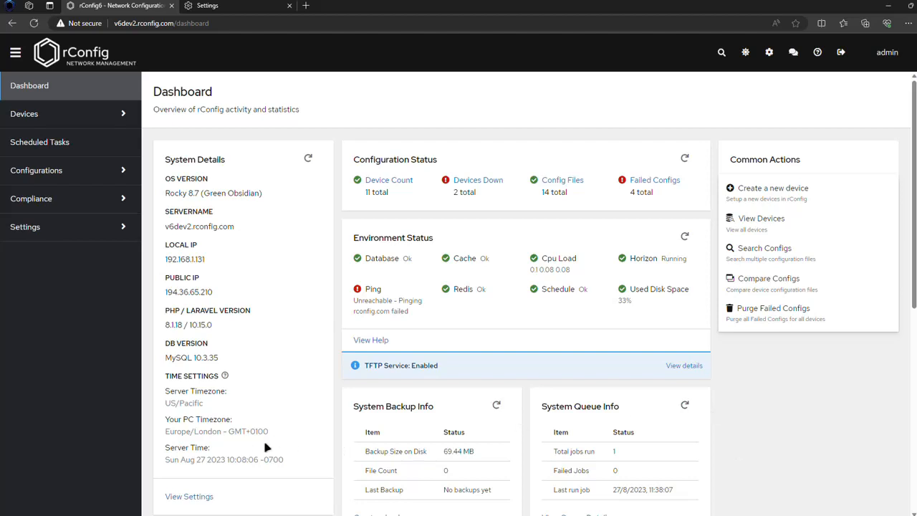
scroll(down, 3)
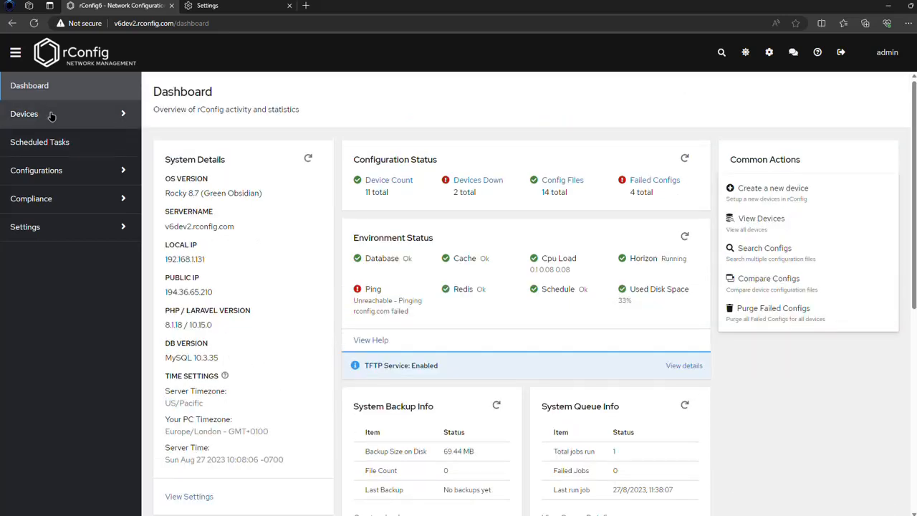
Download router1's configs now and highlight the resulting 10:08 latest-download time
click(24, 113)
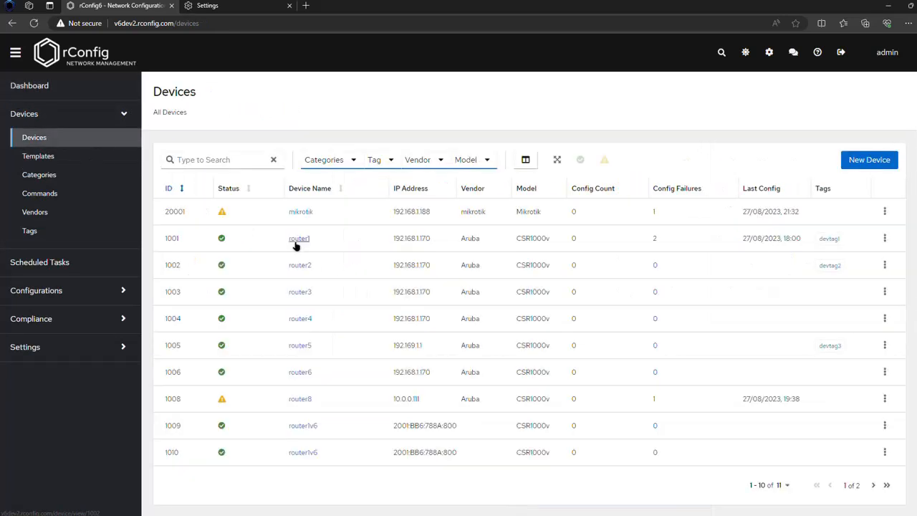
click(298, 238)
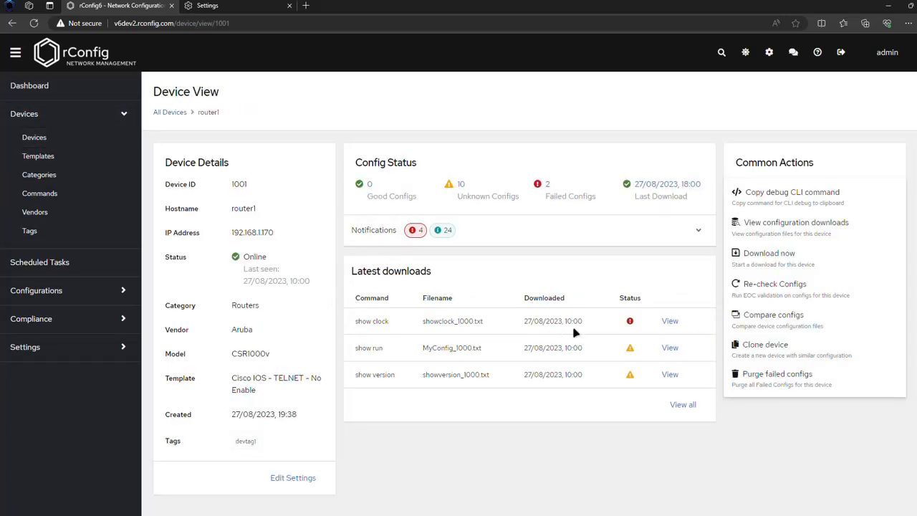
mouse_move(758, 258)
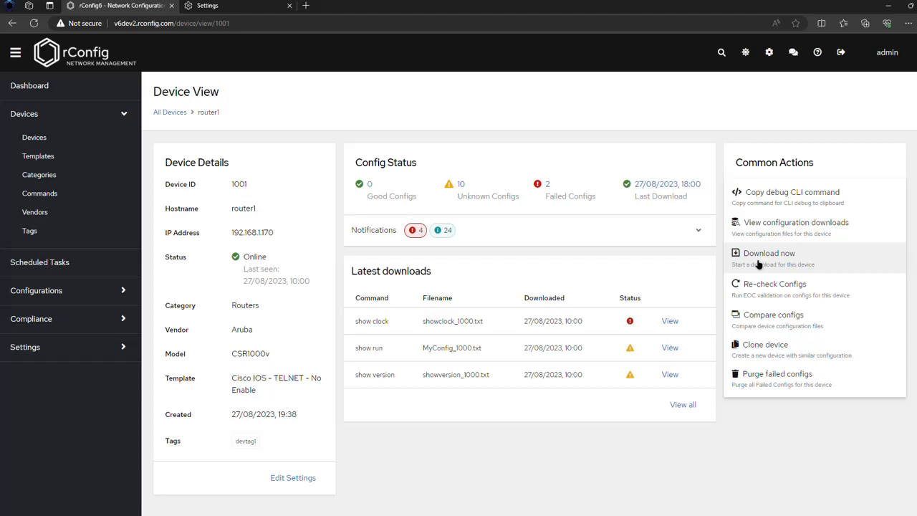
click(767, 252)
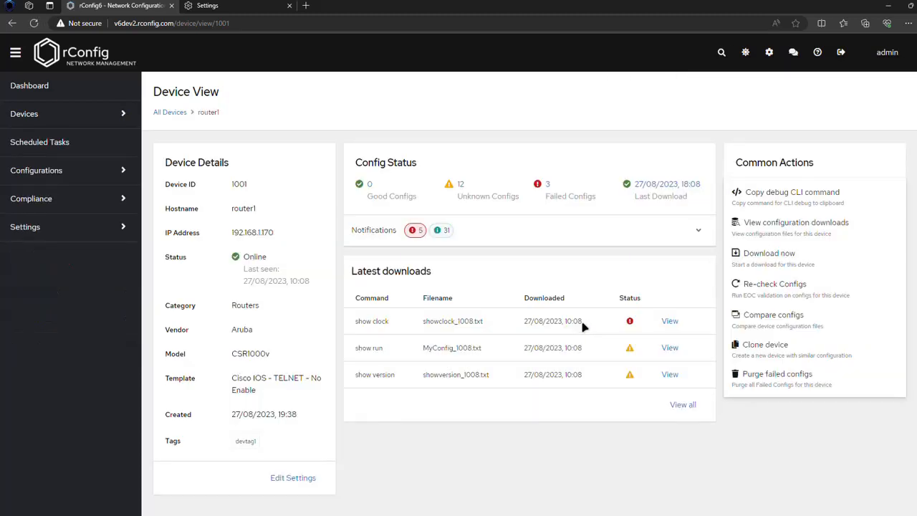
mouse_move(566, 322)
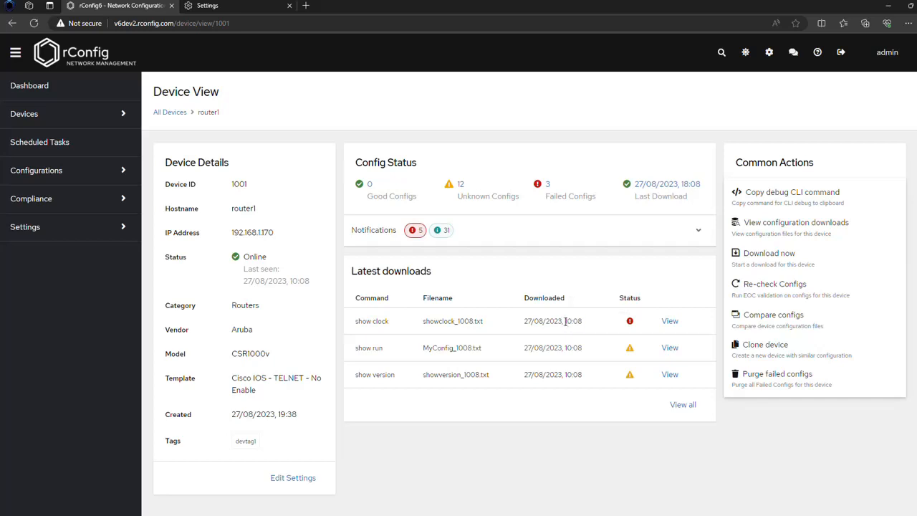
double_click(573, 321)
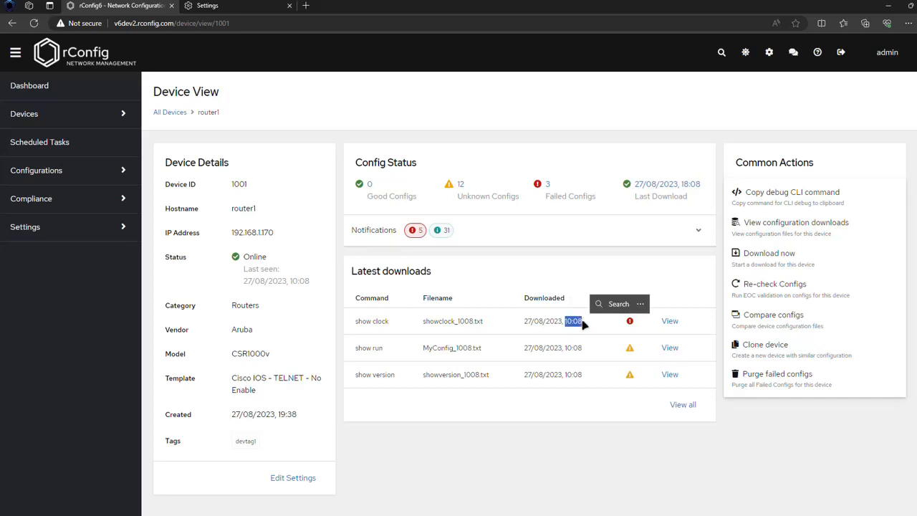
click(26, 227)
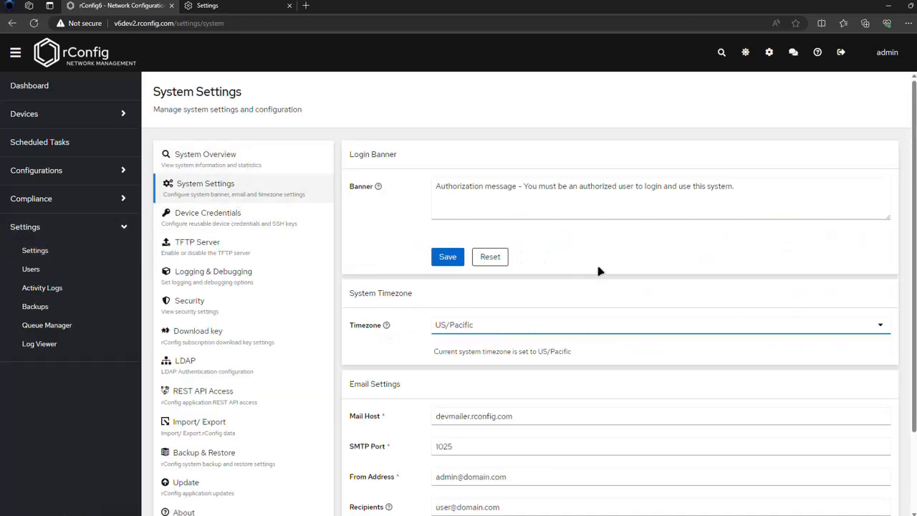
Choose (GMT) Dublin as the system timezone in System Settings
click(659, 324)
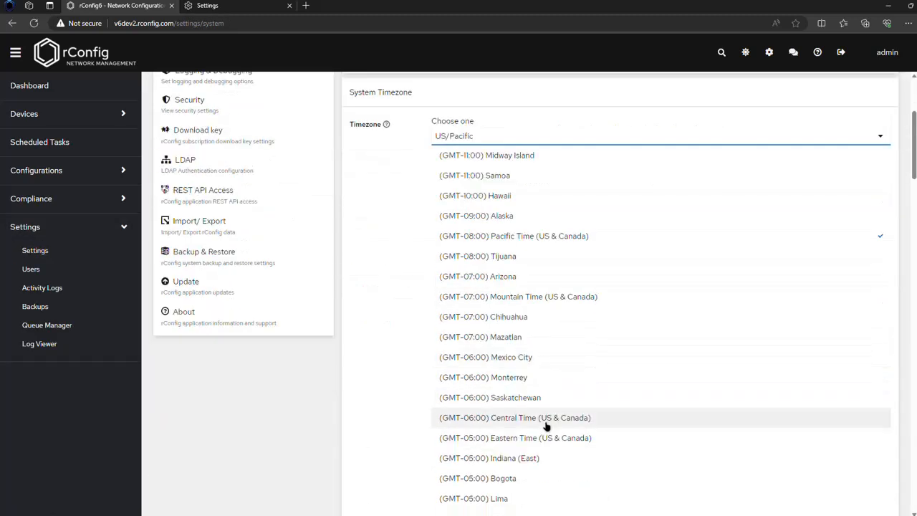
scroll(down, 3)
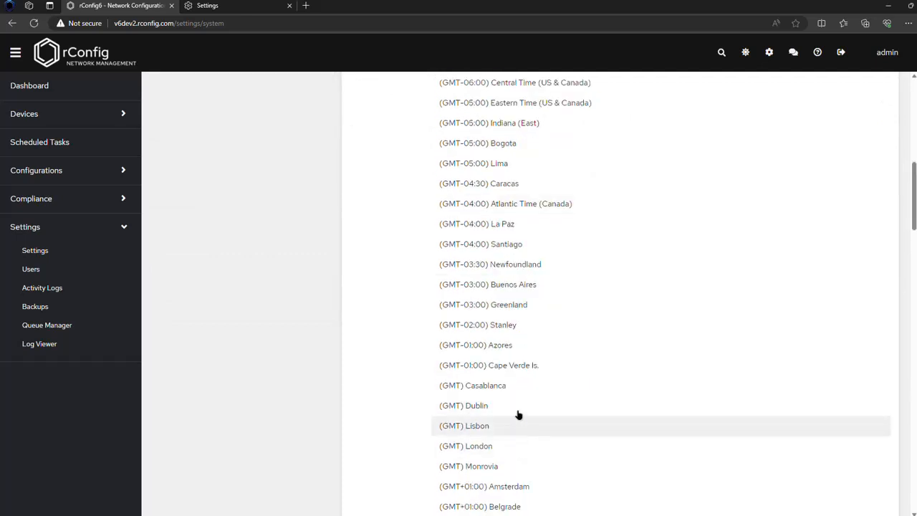
click(464, 404)
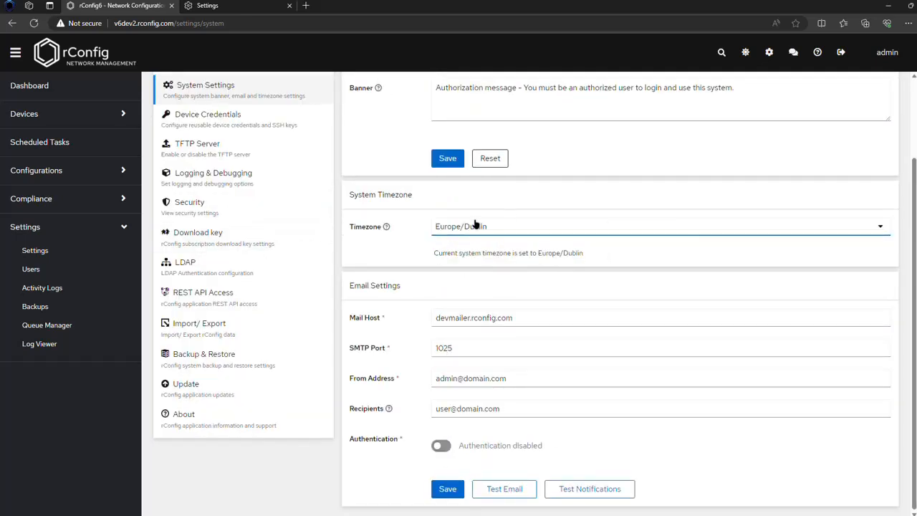
scroll(up, 3)
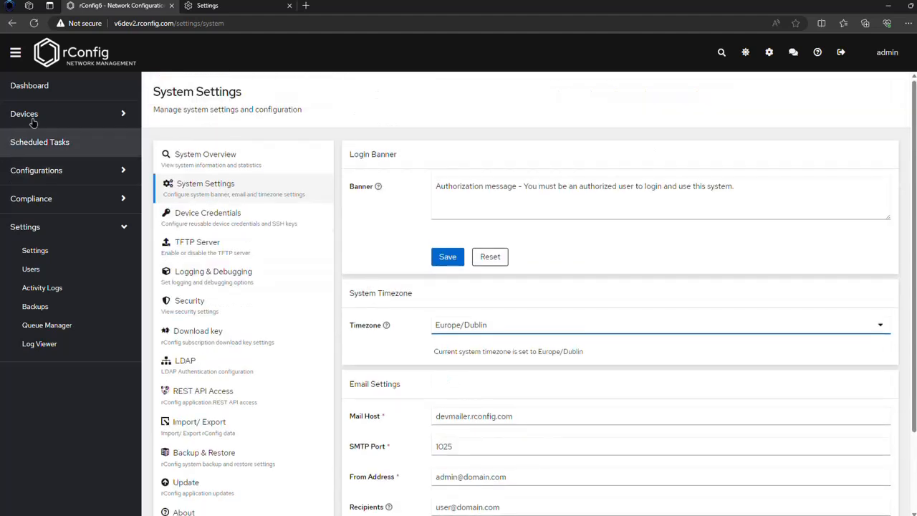
Run Download now for router1 so its downloads are stamped 27/08/2023, 18:09
click(25, 115)
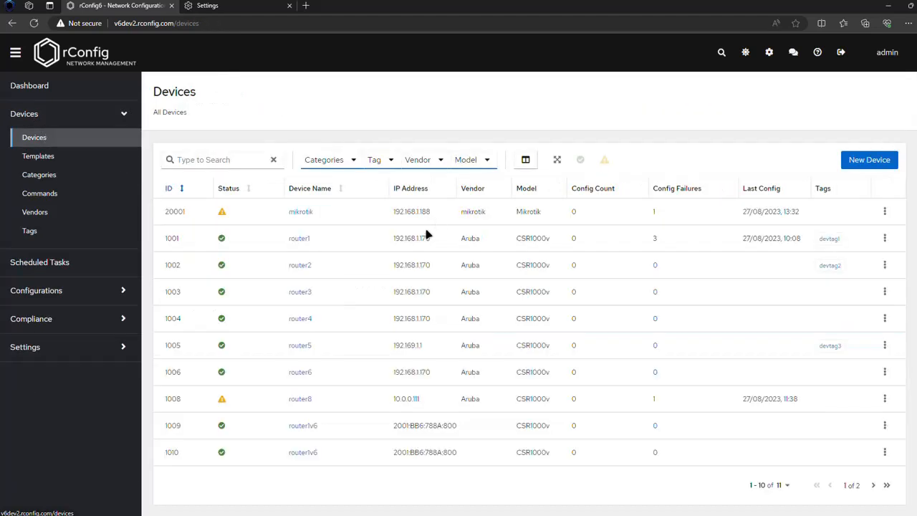
click(297, 237)
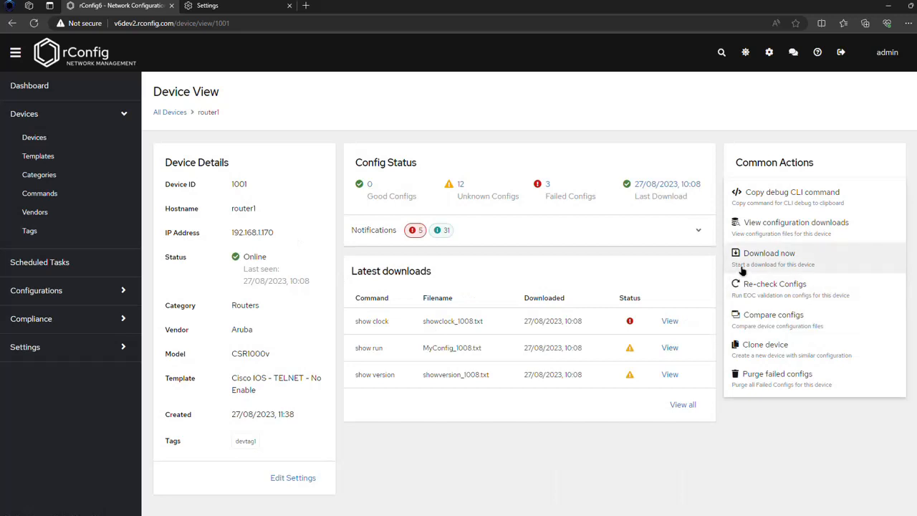
click(767, 252)
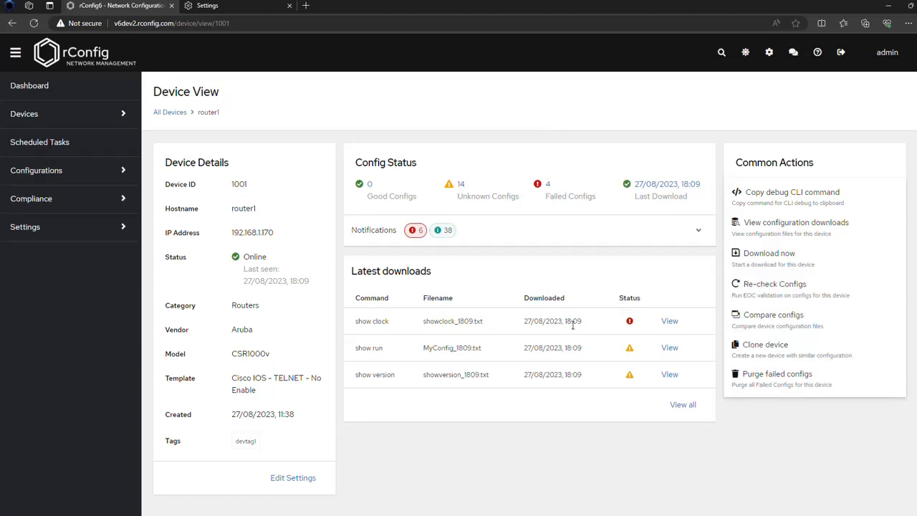
mouse_move(599, 329)
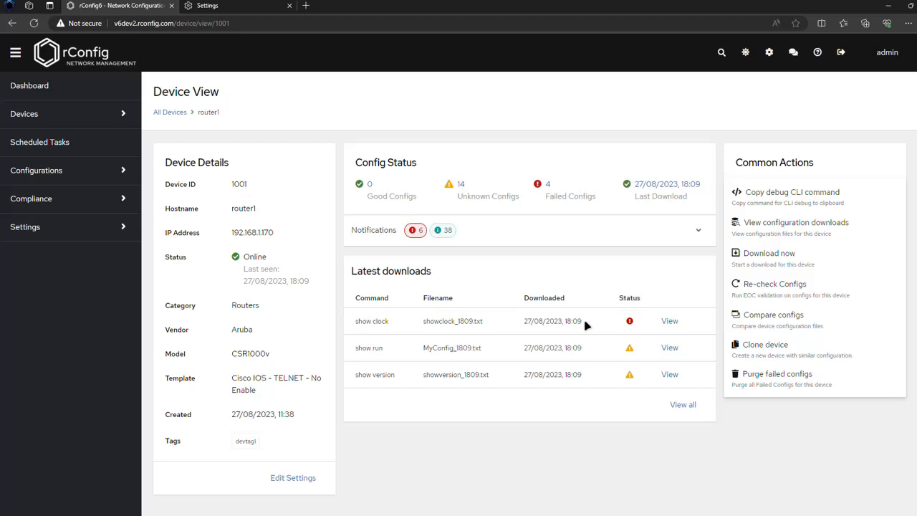
mouse_move(521, 324)
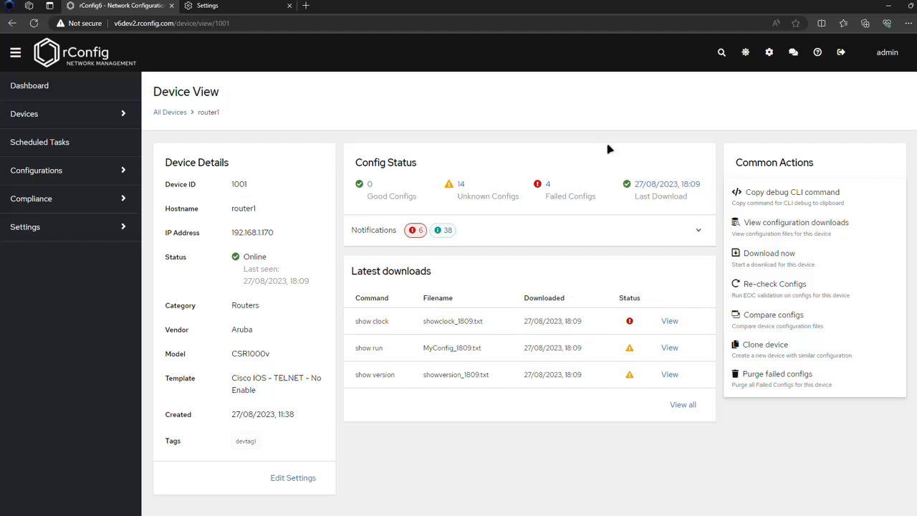
mouse_move(524, 327)
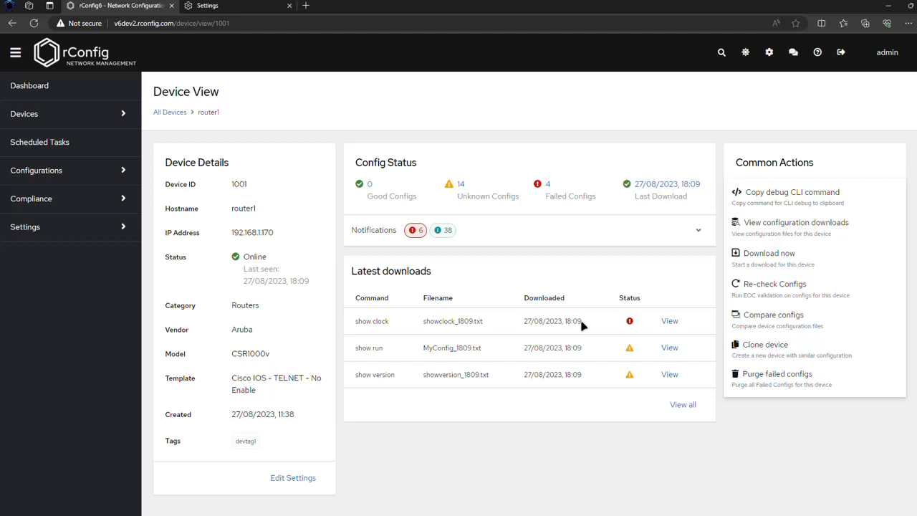
click(208, 6)
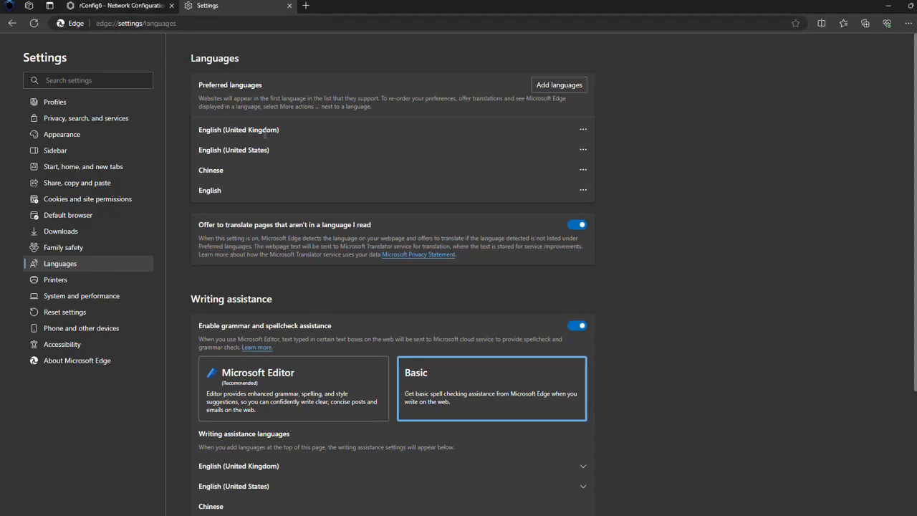
click(583, 151)
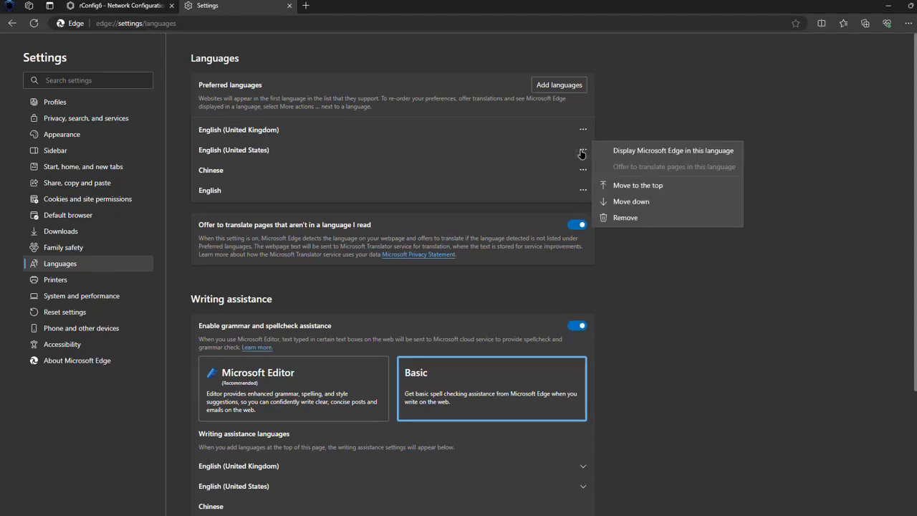
mouse_move(240, 94)
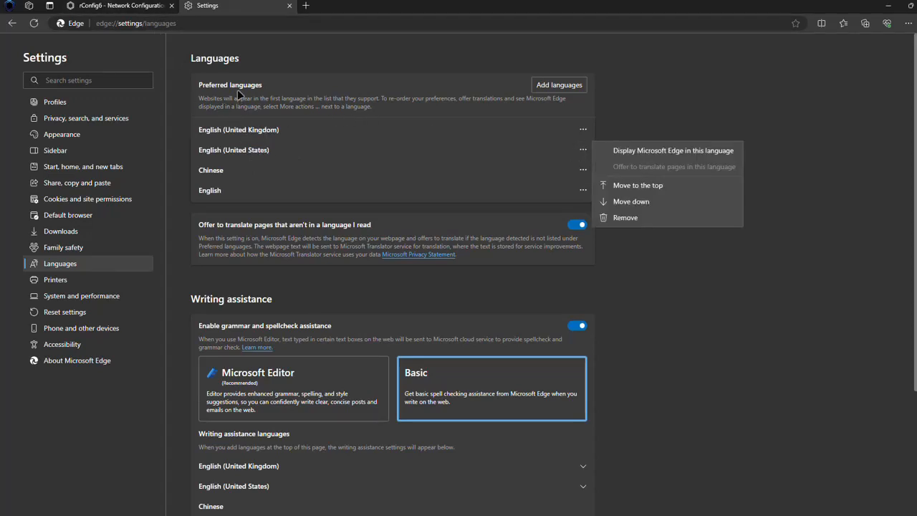
mouse_move(365, 162)
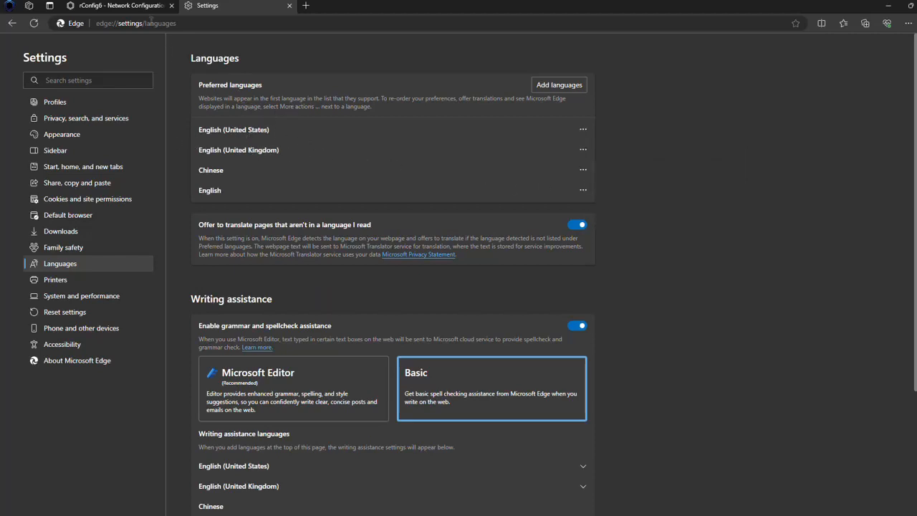
click(122, 5)
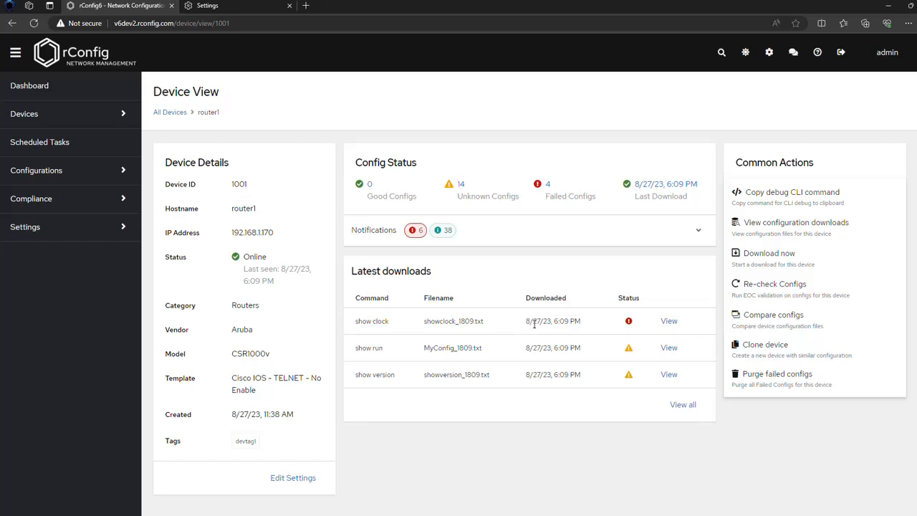
mouse_move(547, 337)
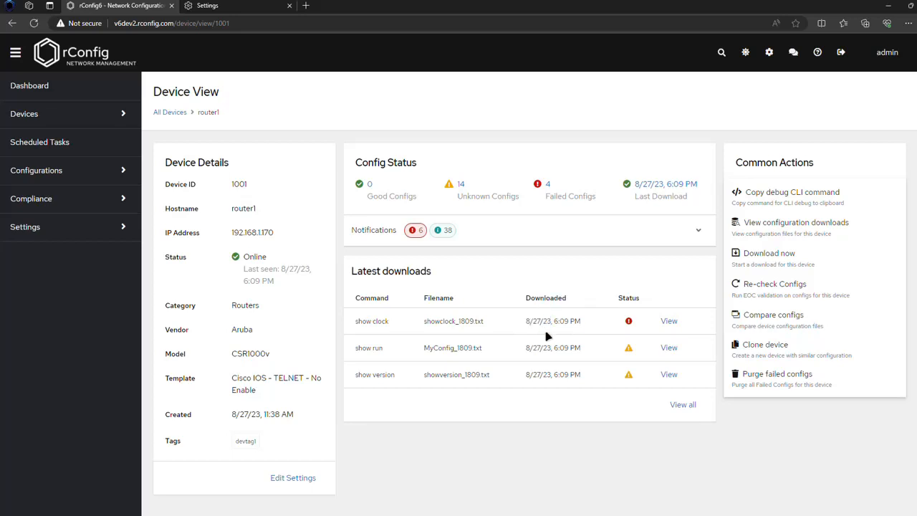
mouse_move(461, 396)
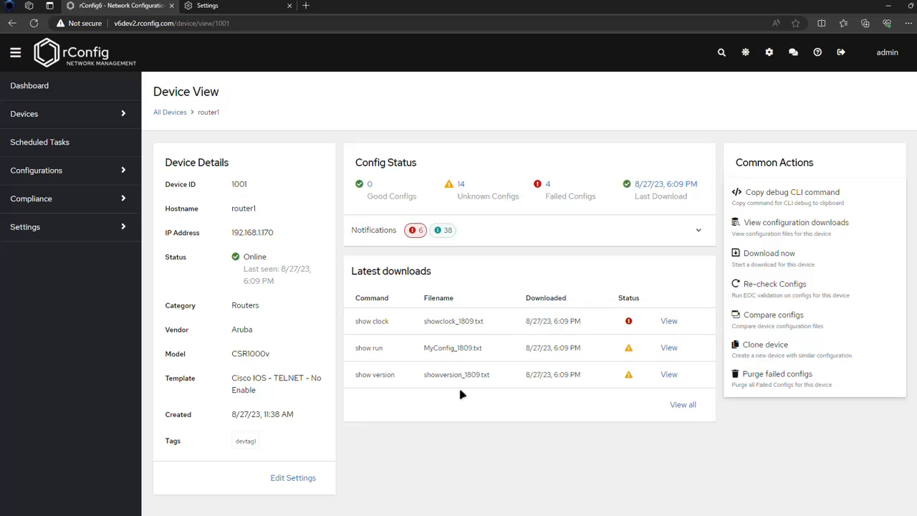
click(236, 6)
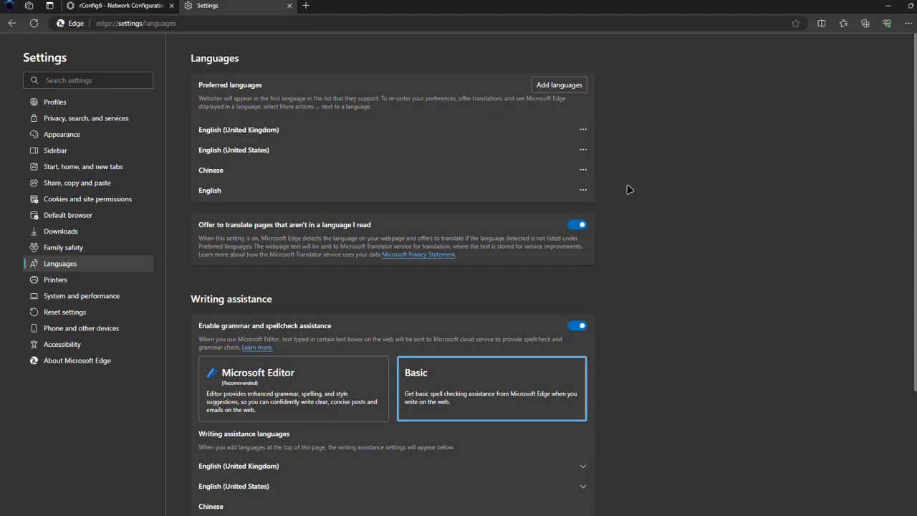
click(118, 6)
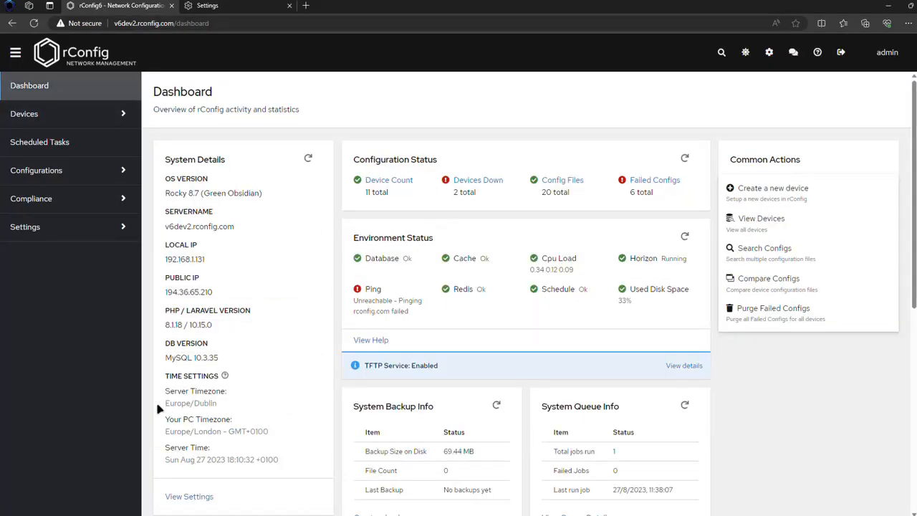
mouse_move(218, 404)
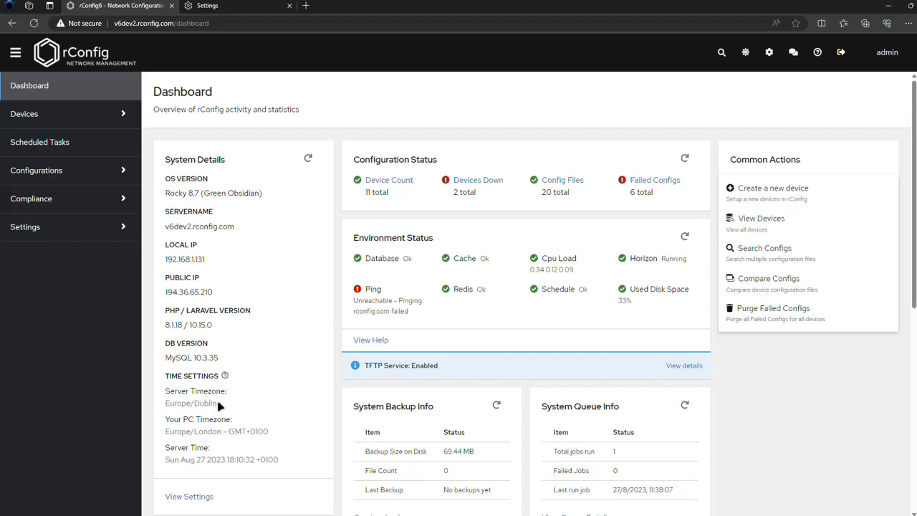
Expand the Settings submenu in the left sidebar
click(26, 226)
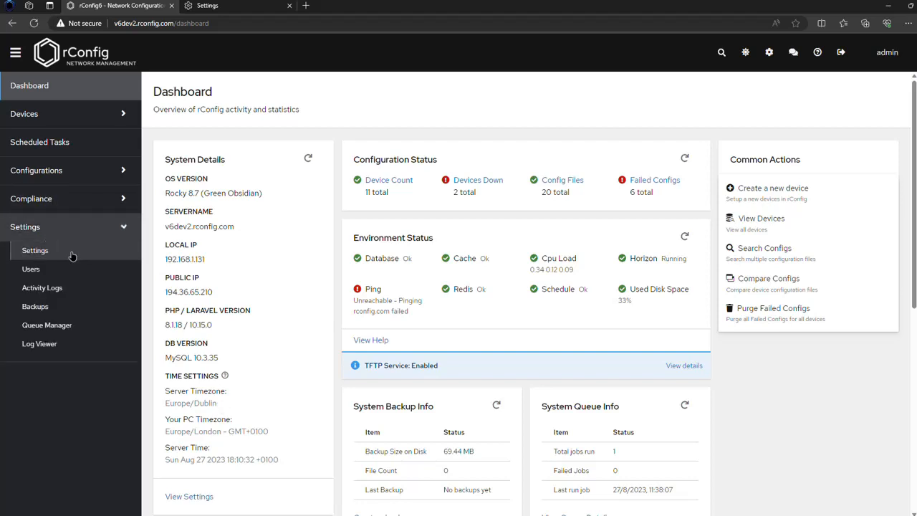
Choose (GMT) Monrovia as the system timezone, then check the dashboard server time showing +0000
click(34, 249)
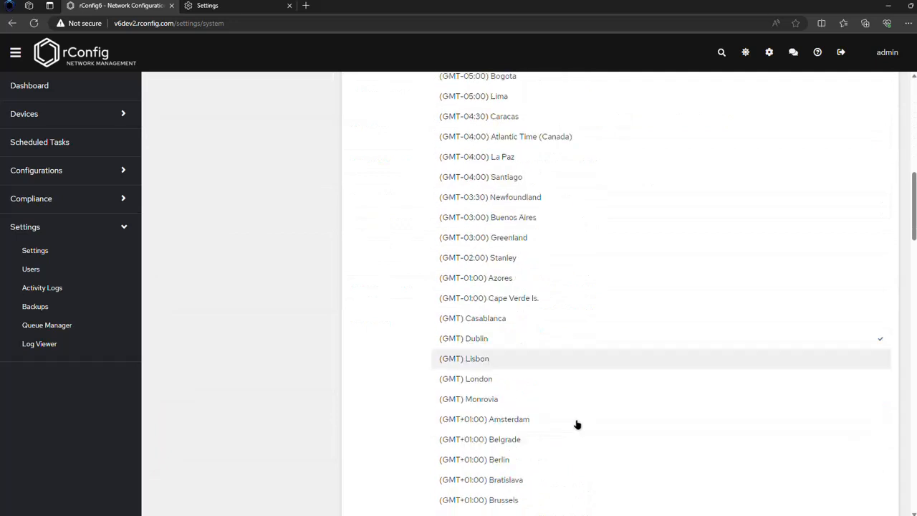
mouse_move(501, 378)
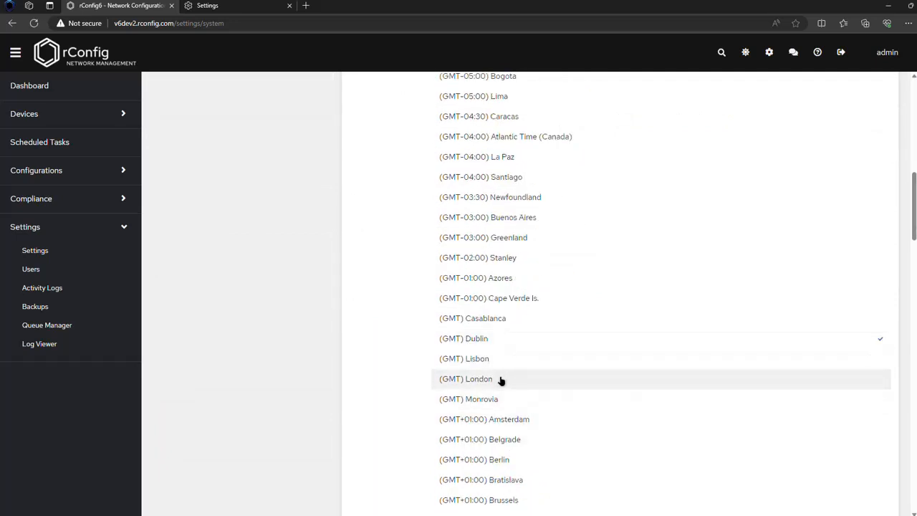
mouse_move(406, 350)
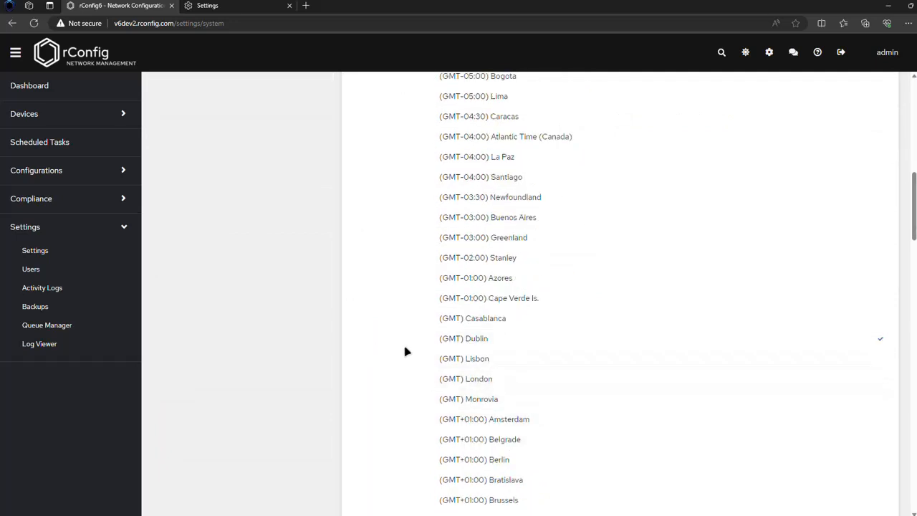
click(464, 338)
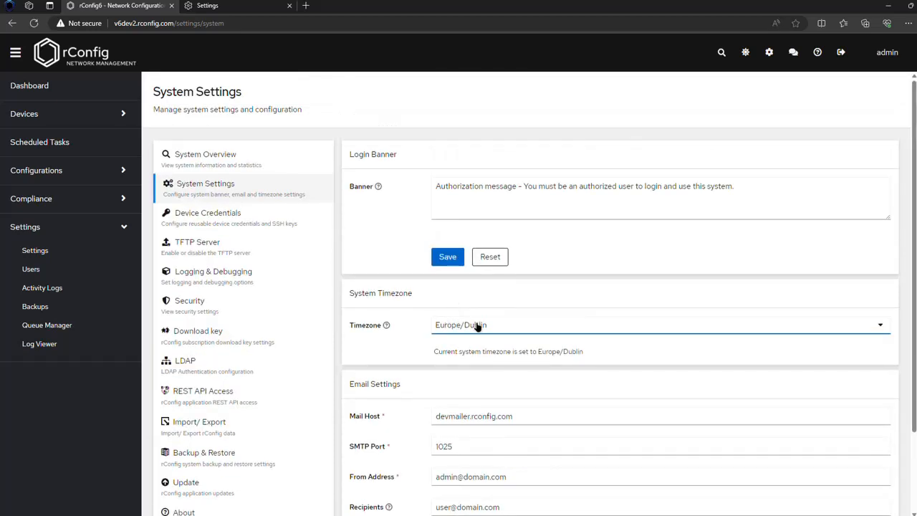
click(659, 324)
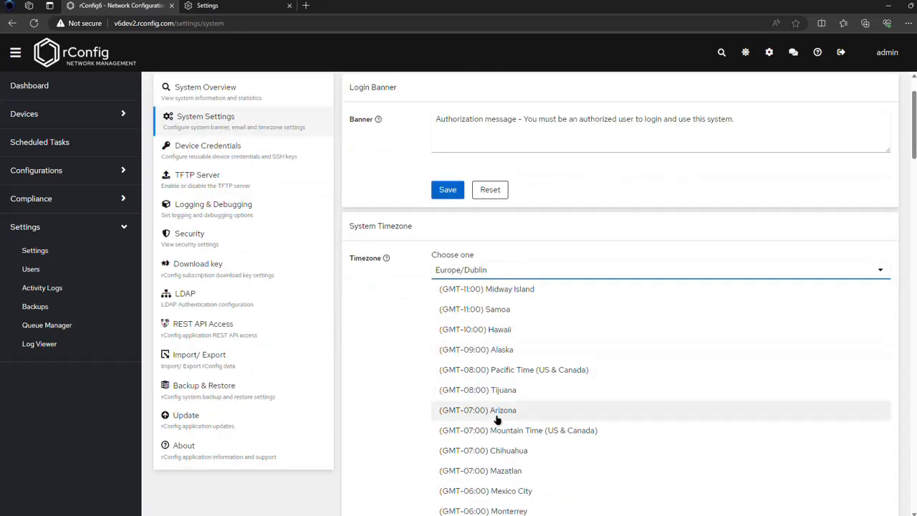
mouse_move(530, 430)
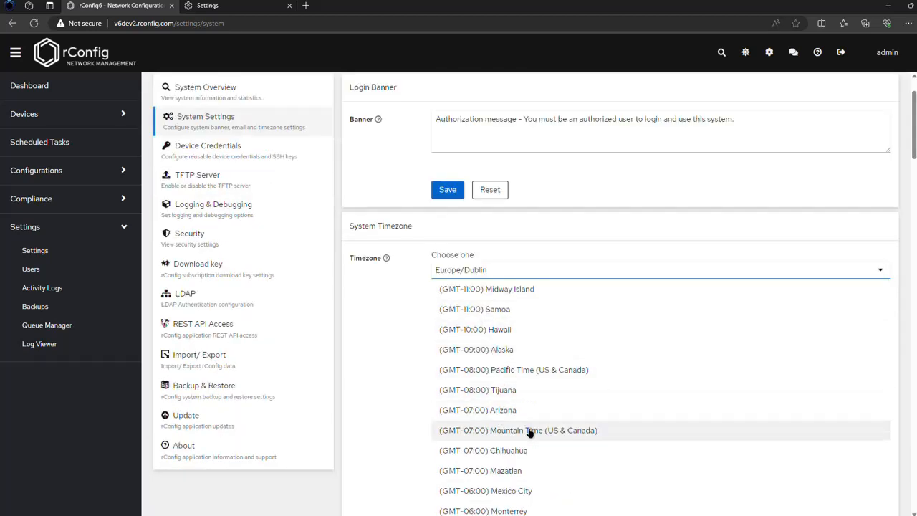
scroll(down, 3)
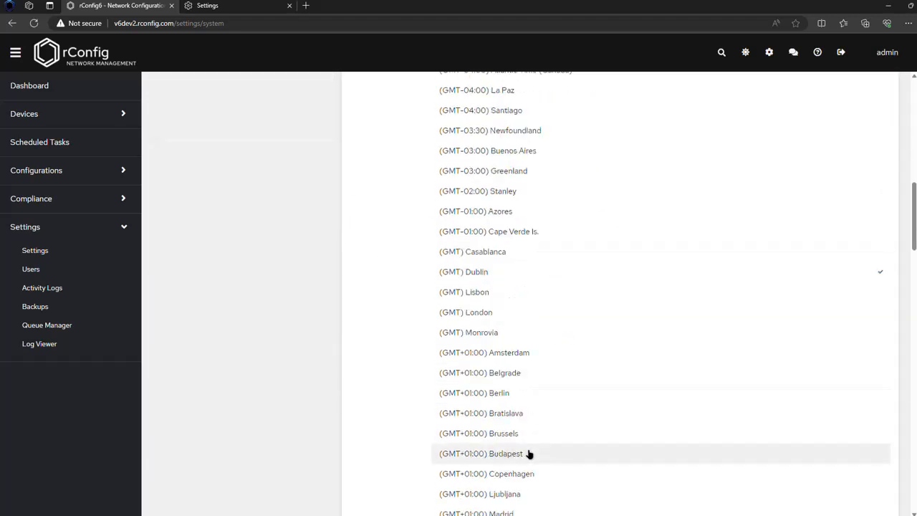
click(468, 332)
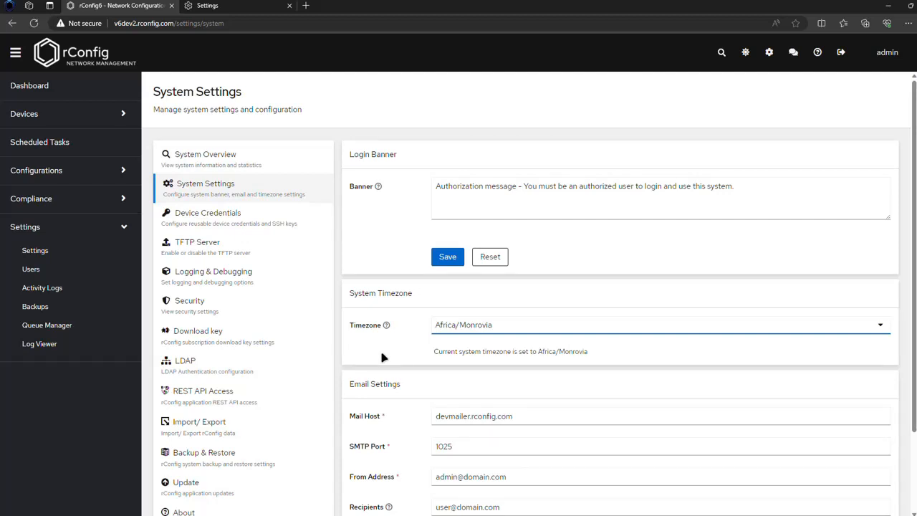
mouse_move(390, 353)
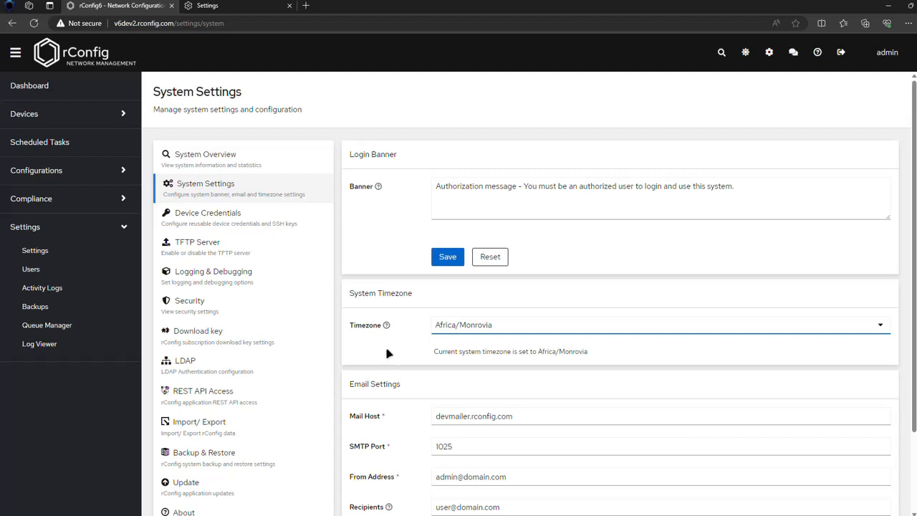
mouse_move(390, 352)
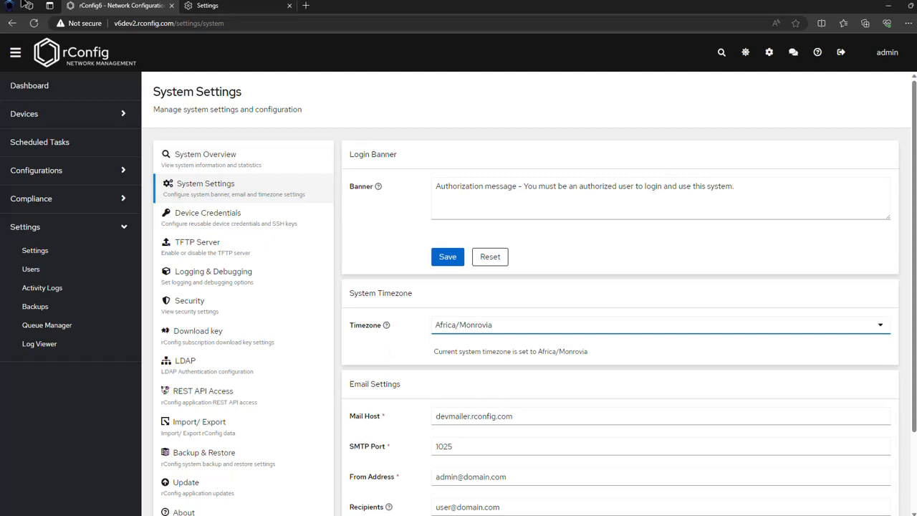
click(29, 86)
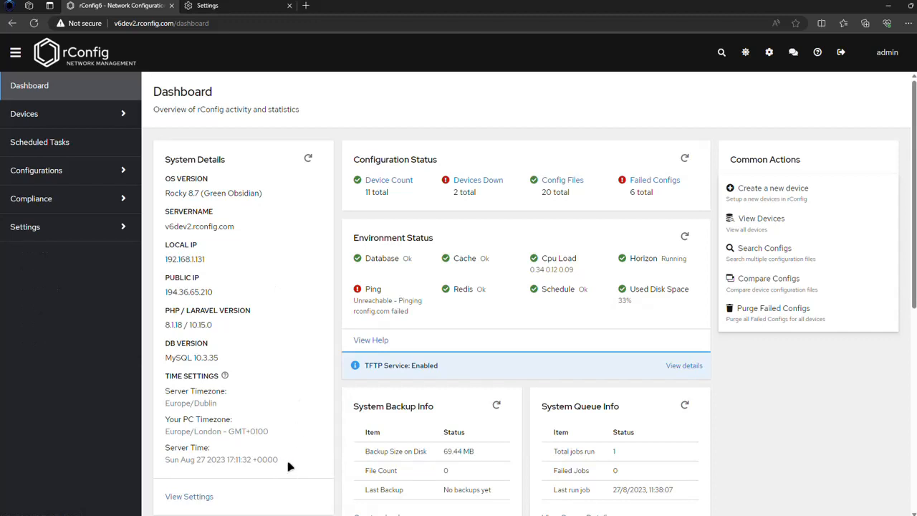
mouse_move(163, 384)
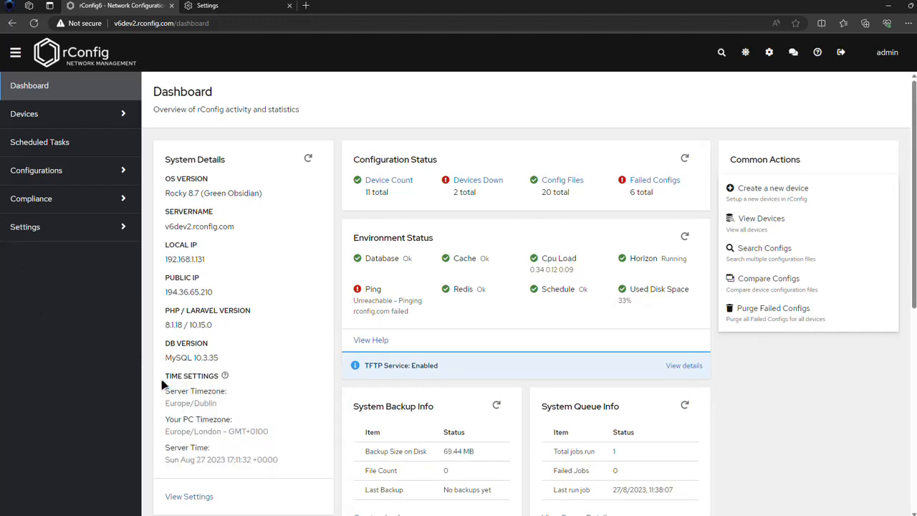